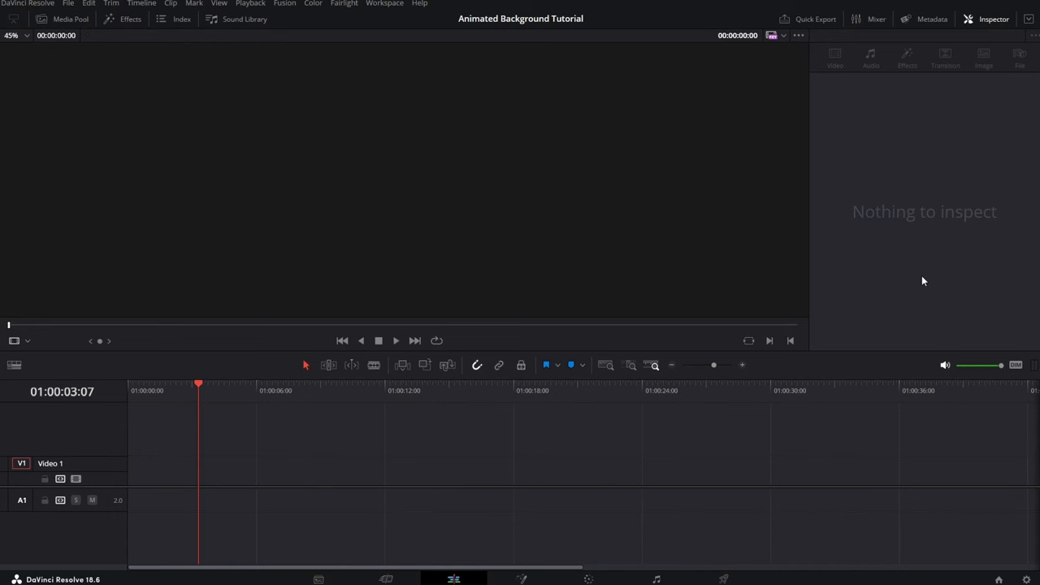
pyautogui.moveTo(851, 280)
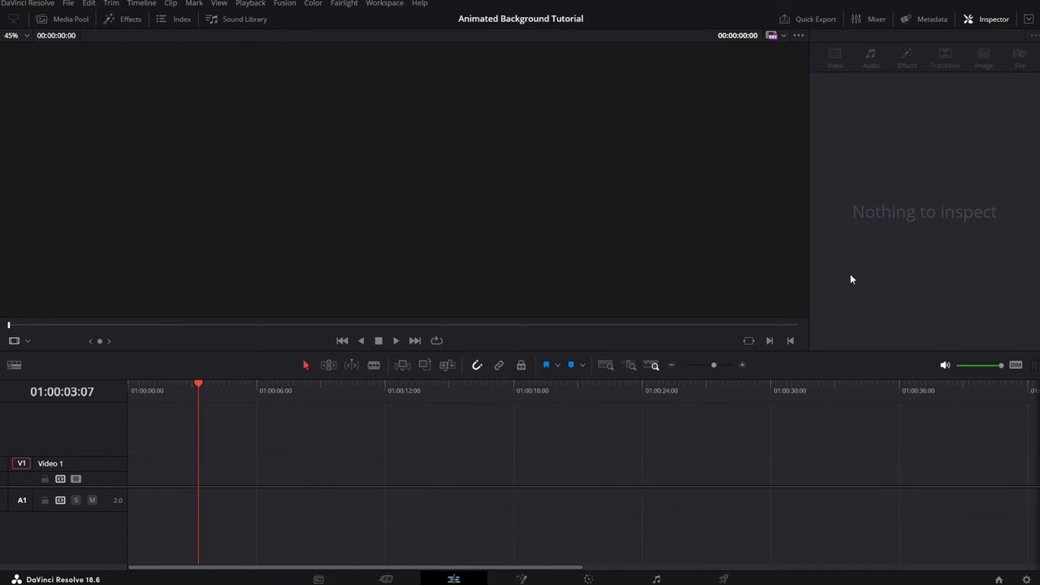
# Step: Create a new Fusion composition of duration 00:00:30:00 in the Media Pool and enter the Fusion page
pyautogui.click(72, 20)
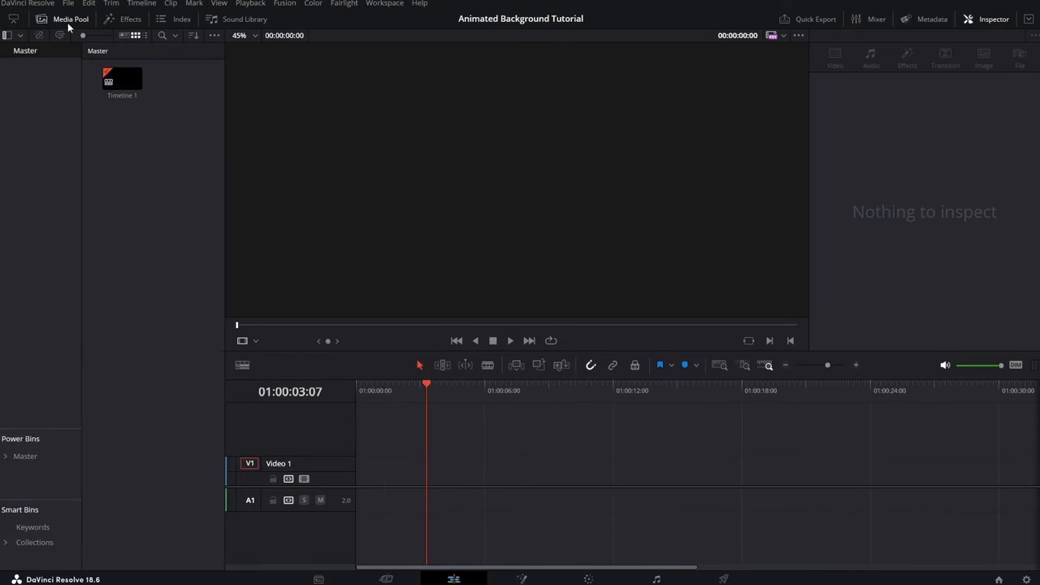
pyautogui.rightClick(155, 182)
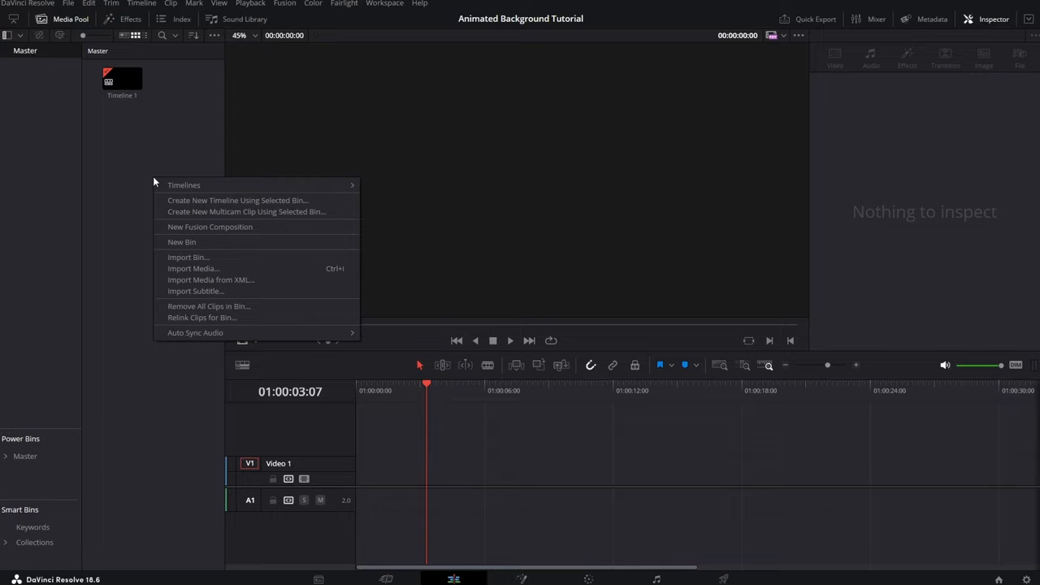
pyautogui.click(210, 228)
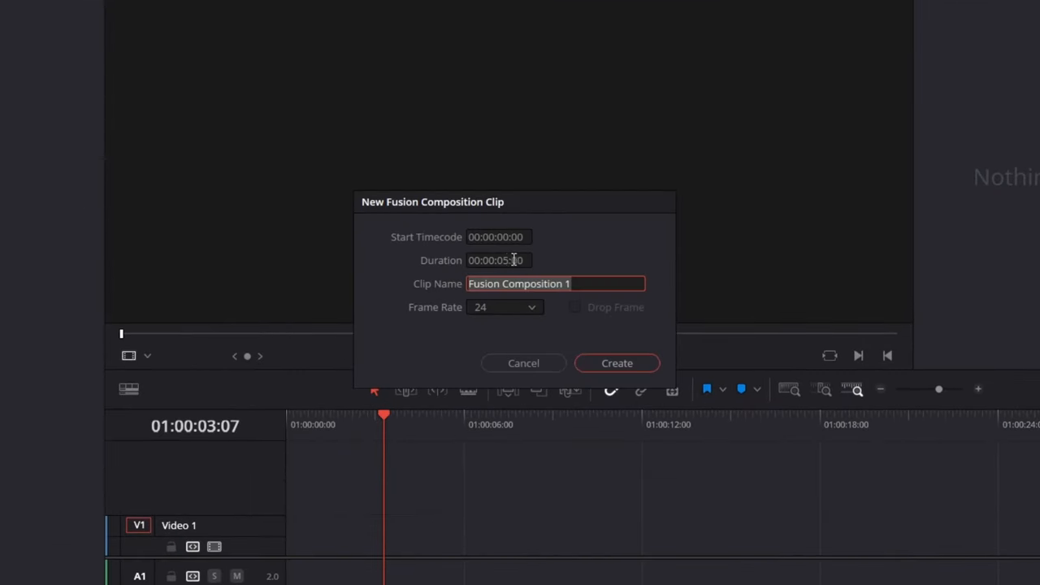
pyautogui.click(496, 260)
pyautogui.write('3')
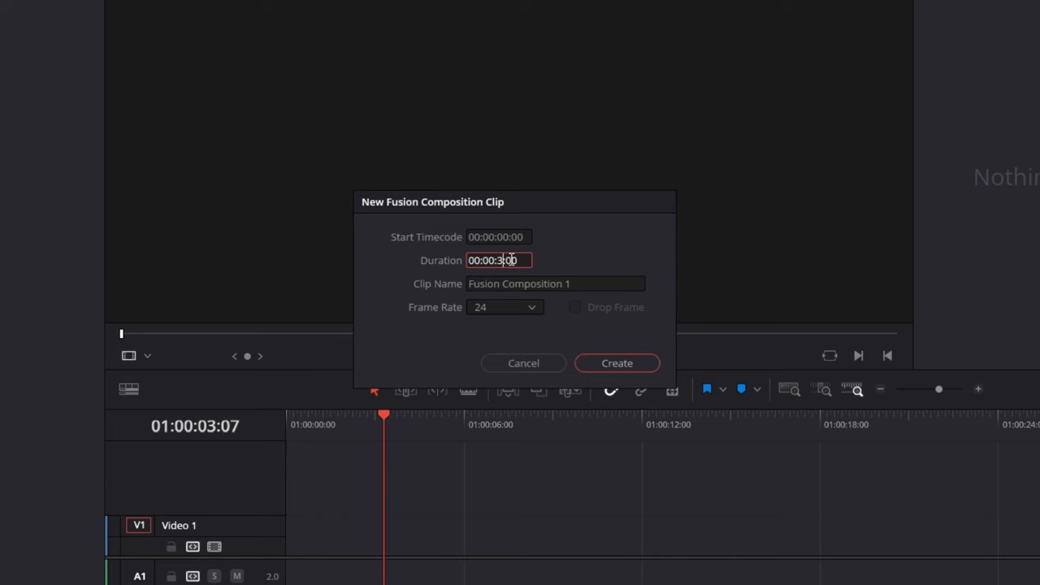
pyautogui.click(504, 307)
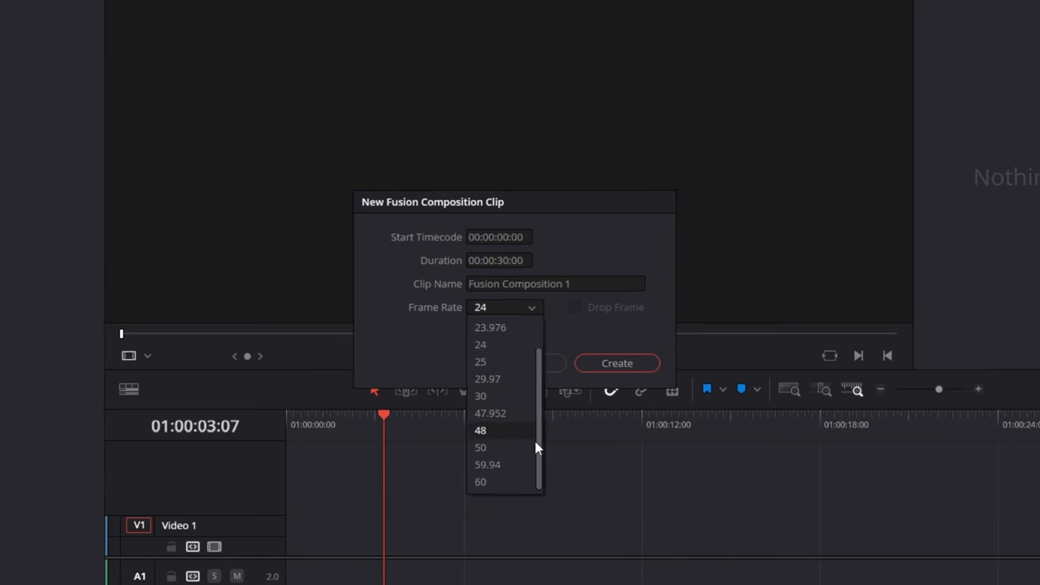
pyautogui.click(618, 364)
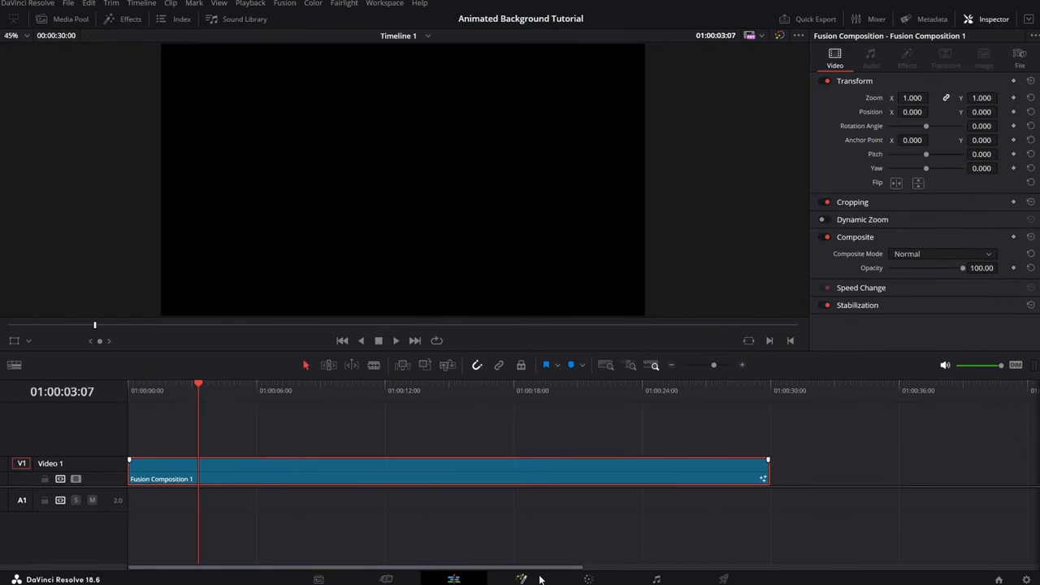
pyautogui.click(522, 579)
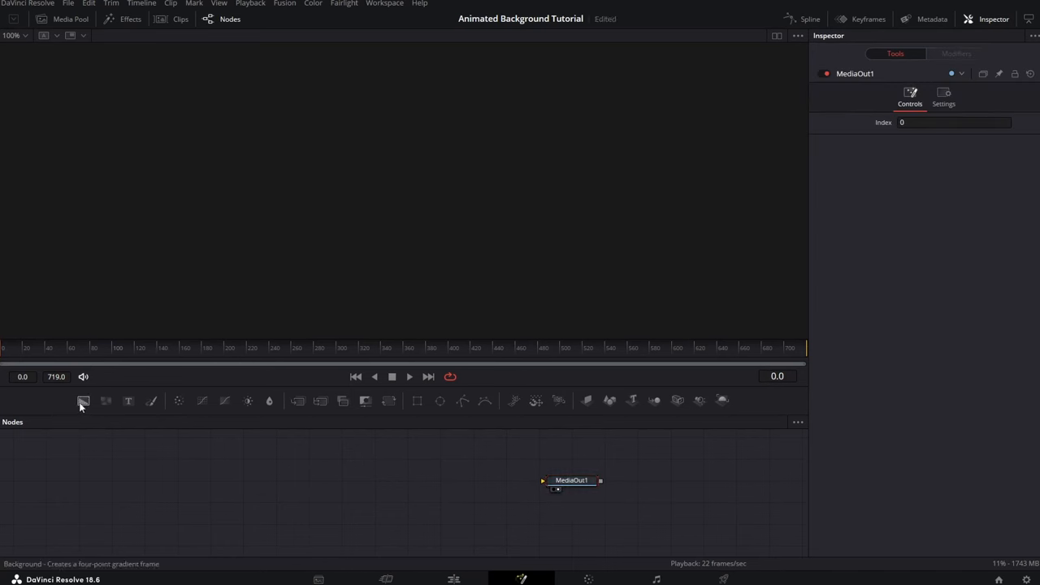
# Step: Add a Background node feeding MediaOut1 and set its type to Gradient
pyautogui.click(83, 399)
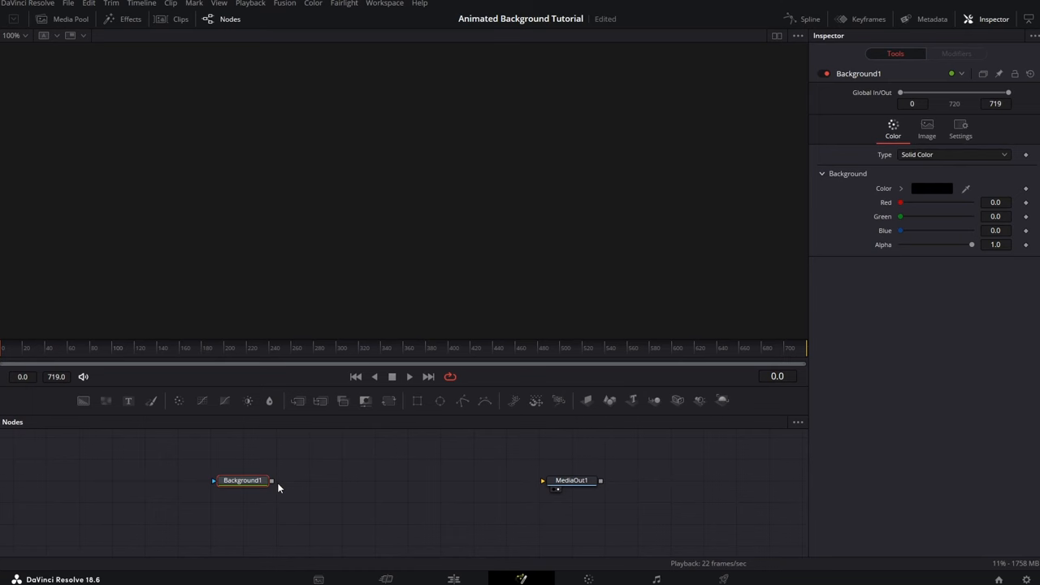
pyautogui.moveTo(271, 481); pyautogui.dragTo(543, 481)
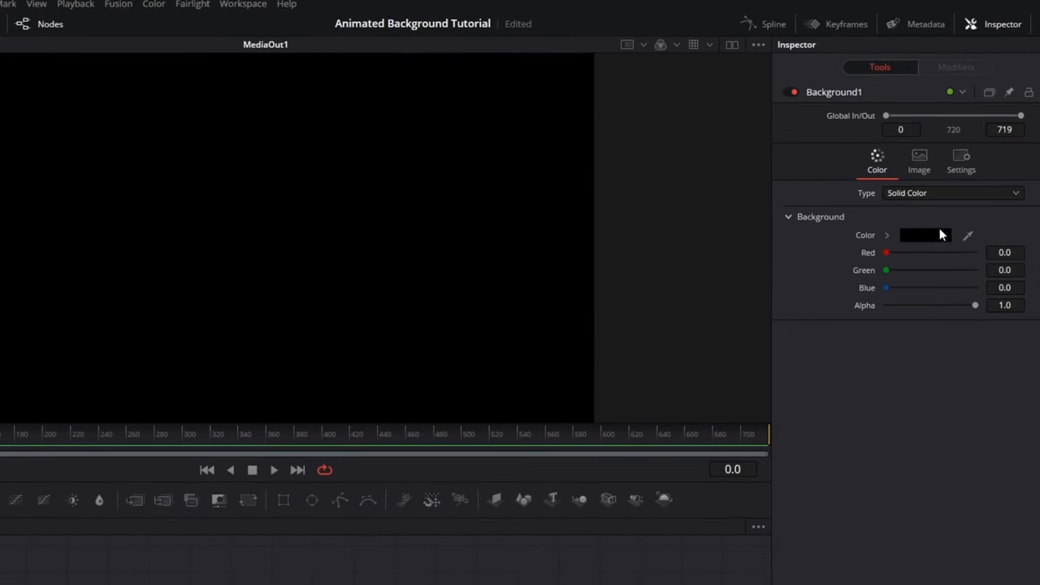
pyautogui.click(951, 192)
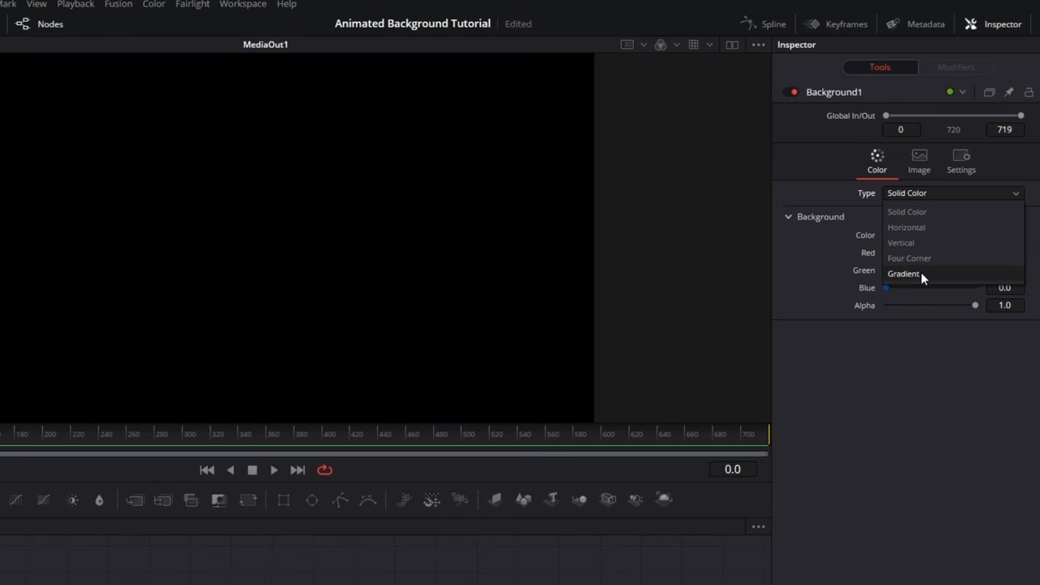
pyautogui.click(904, 273)
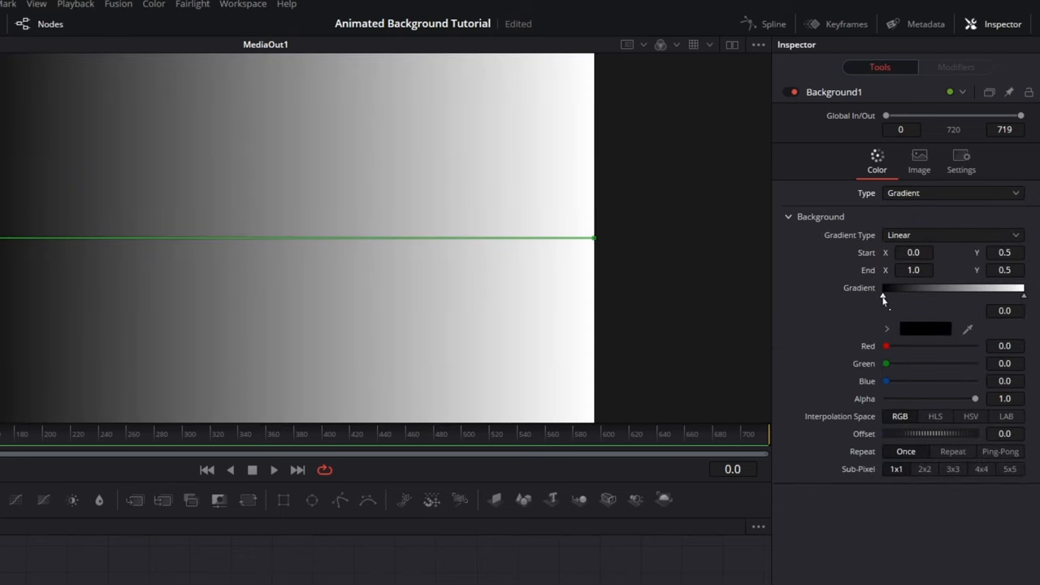
# Step: Colour the gradient stops blue (#0026ff) at the start and red (#ff0000) at the end
pyautogui.click(925, 329)
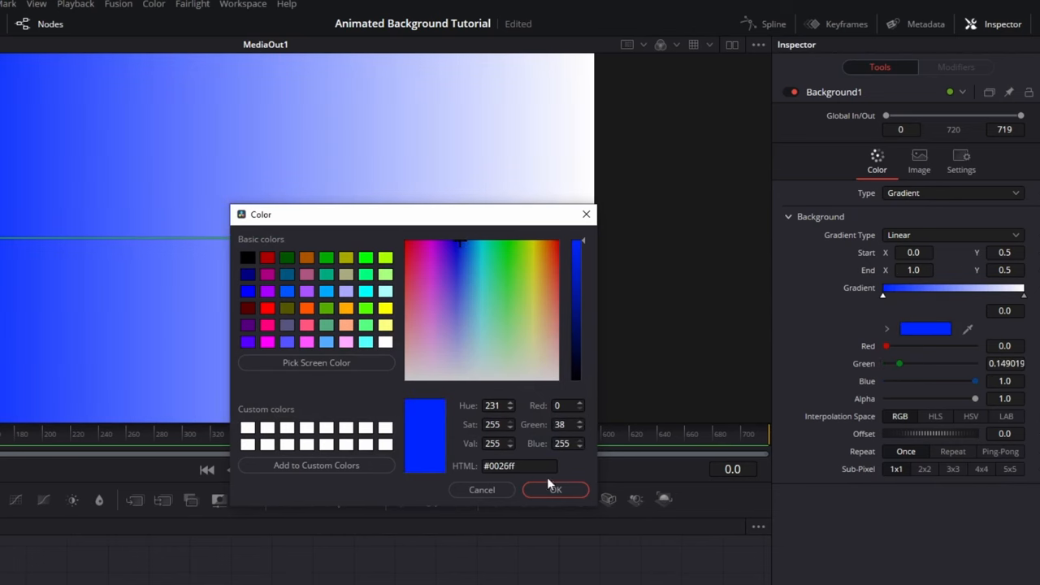
pyautogui.click(556, 489)
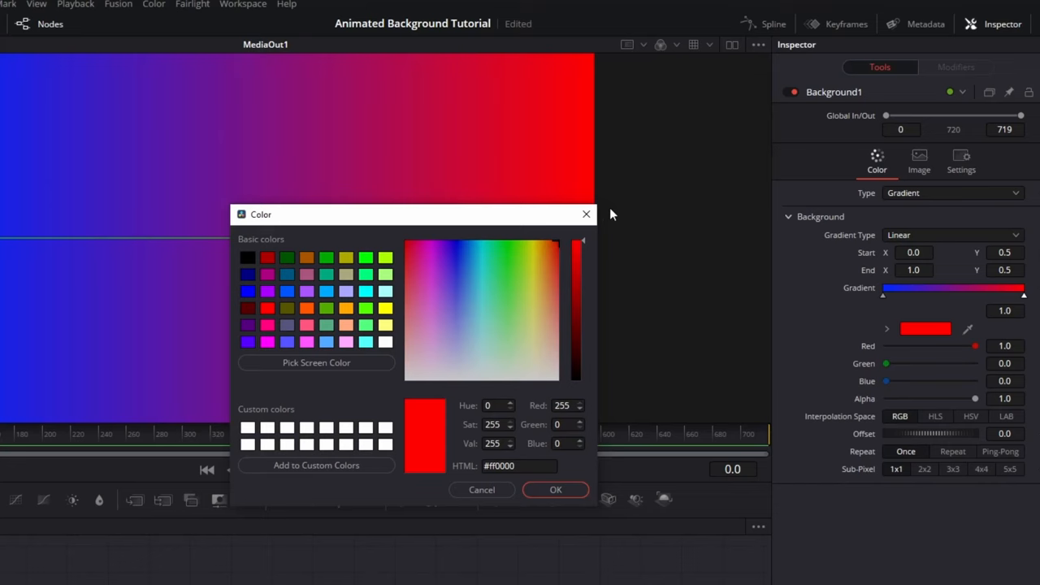
pyautogui.click(556, 489)
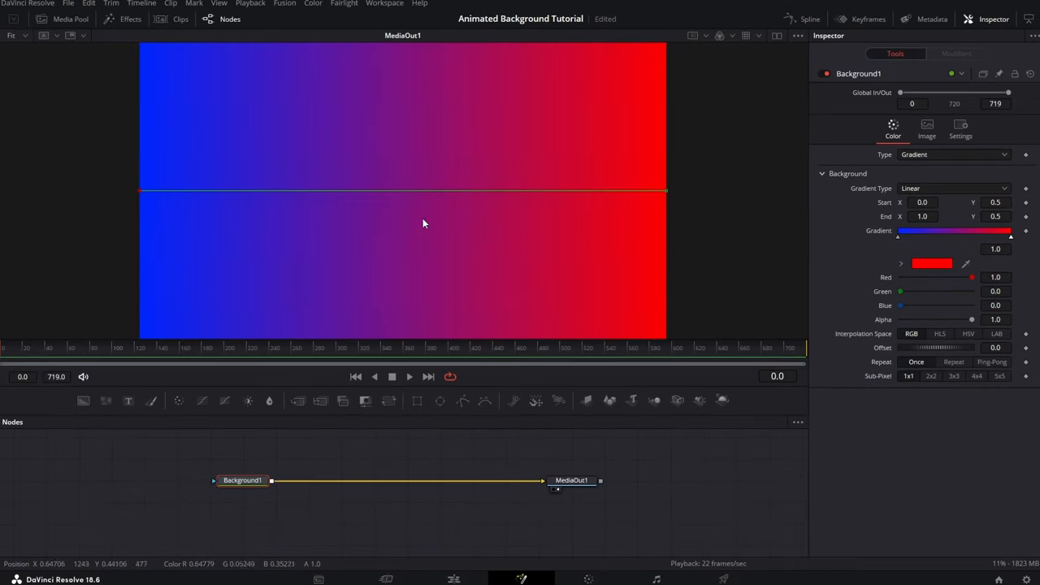
pyautogui.moveTo(361, 465)
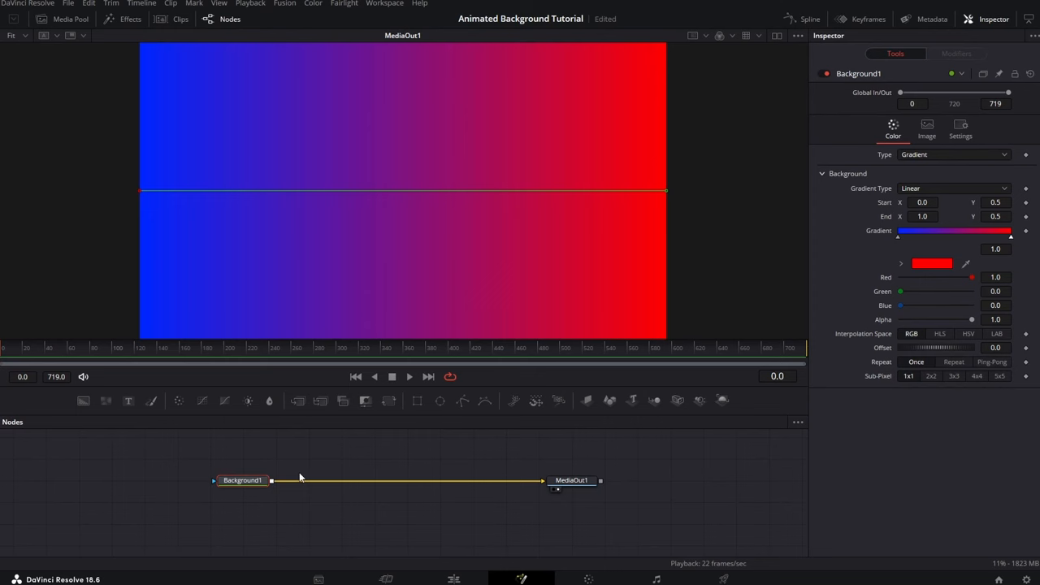
# Step: Insert a Color Corrector with Contrast about 1.29 and Brightness about -0.22 on the gradient
pyautogui.write('color')
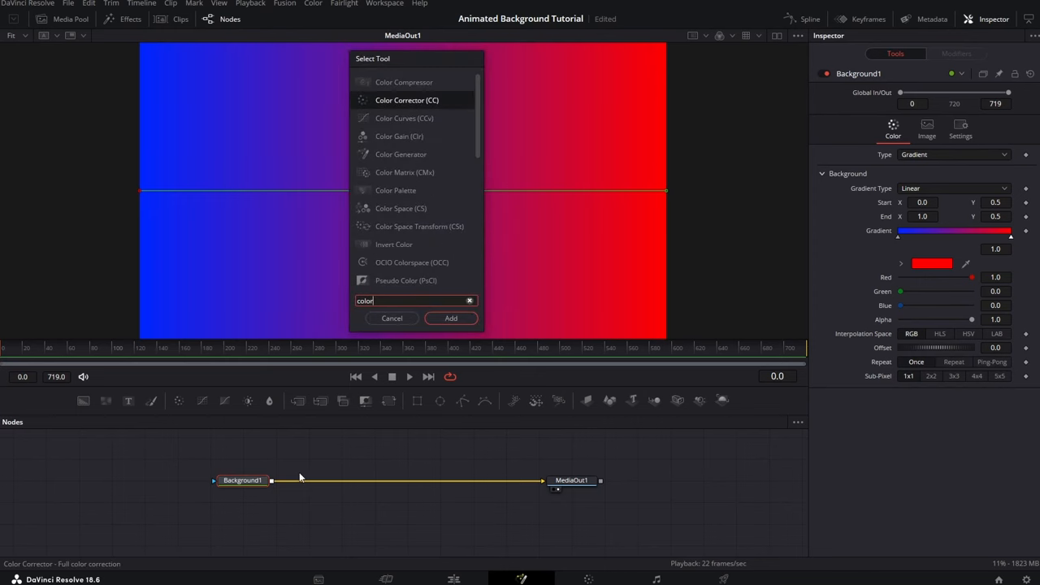
pyautogui.click(452, 317)
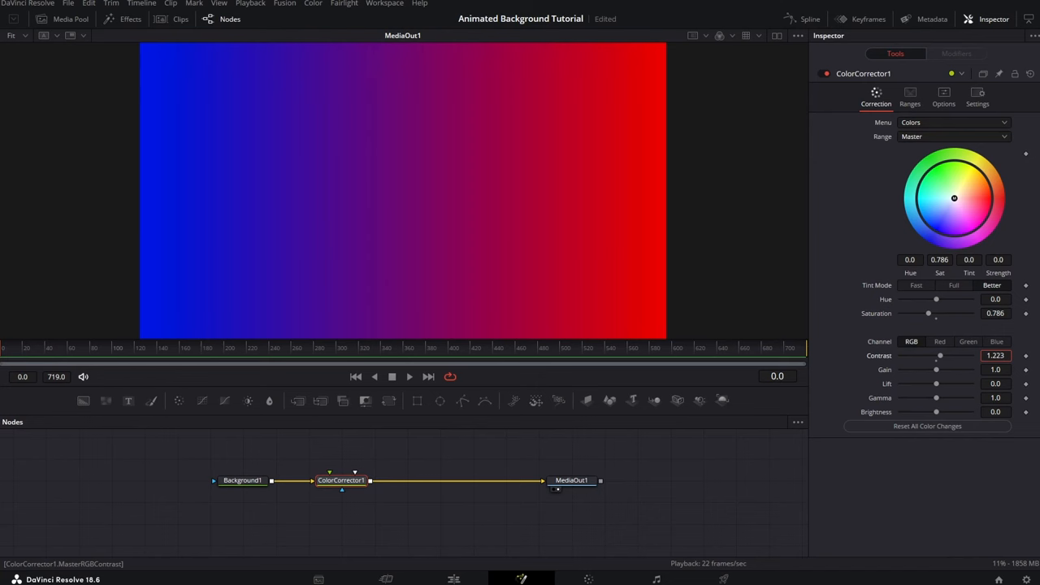
pyautogui.moveTo(937, 413); pyautogui.dragTo(933, 413)
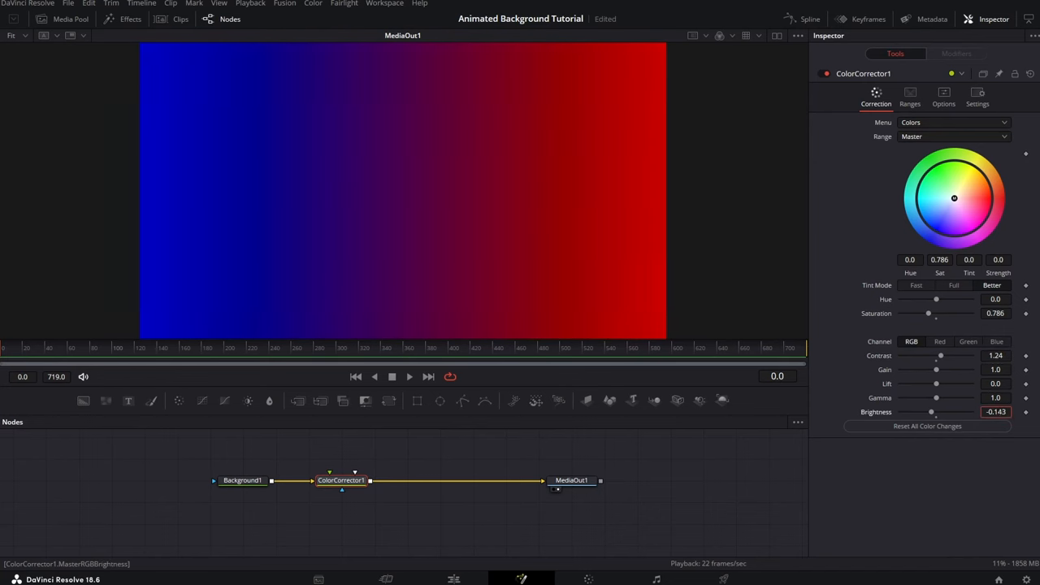
pyautogui.moveTo(935, 413); pyautogui.dragTo(933, 413)
pyautogui.write('color')
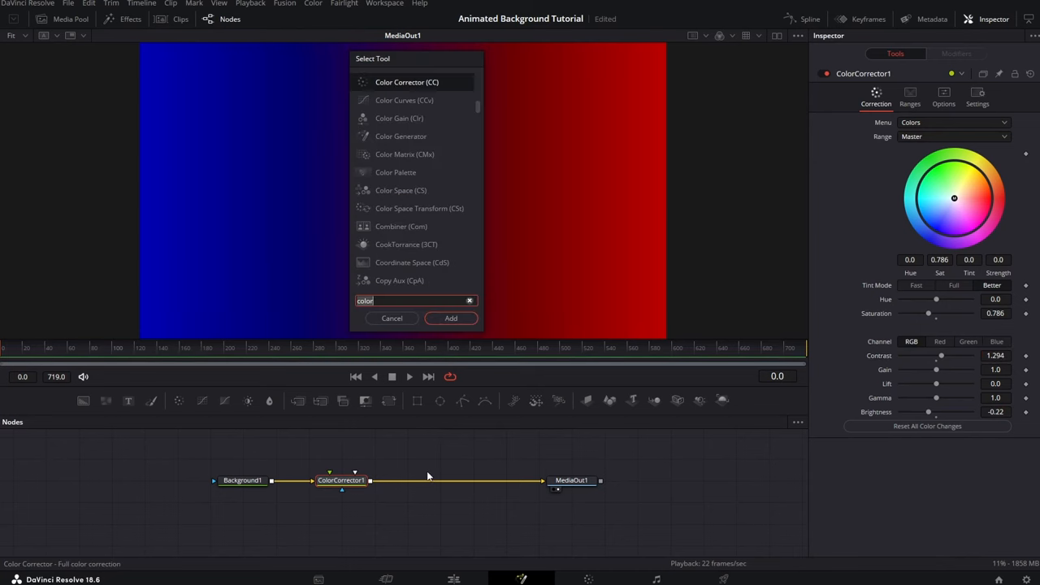
# Step: Add a Grid node after the Color Corrector with 7 rows and 11 column cells
pyautogui.write('grid')
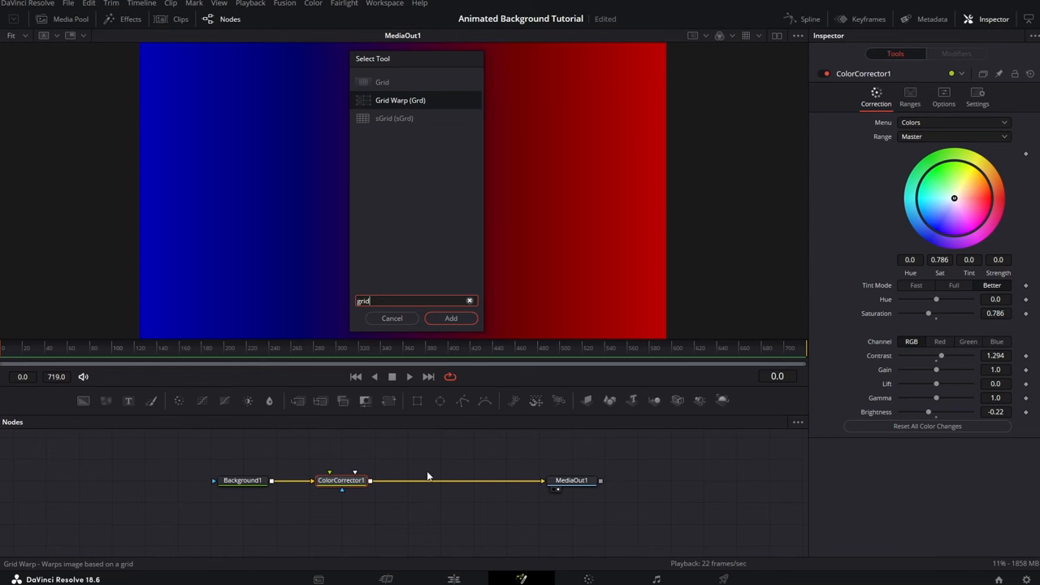
pyautogui.click(382, 81)
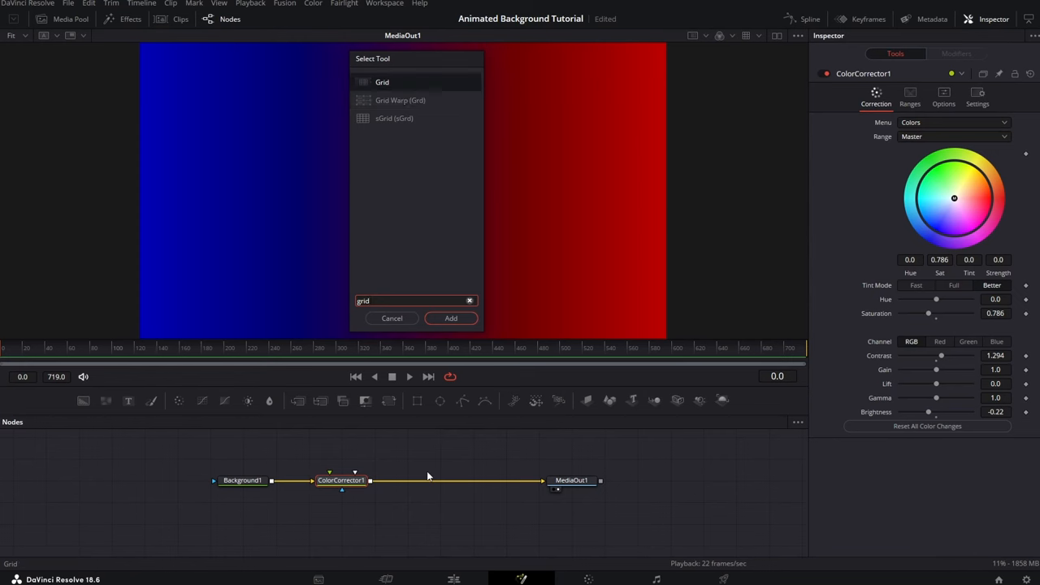
pyautogui.click(452, 317)
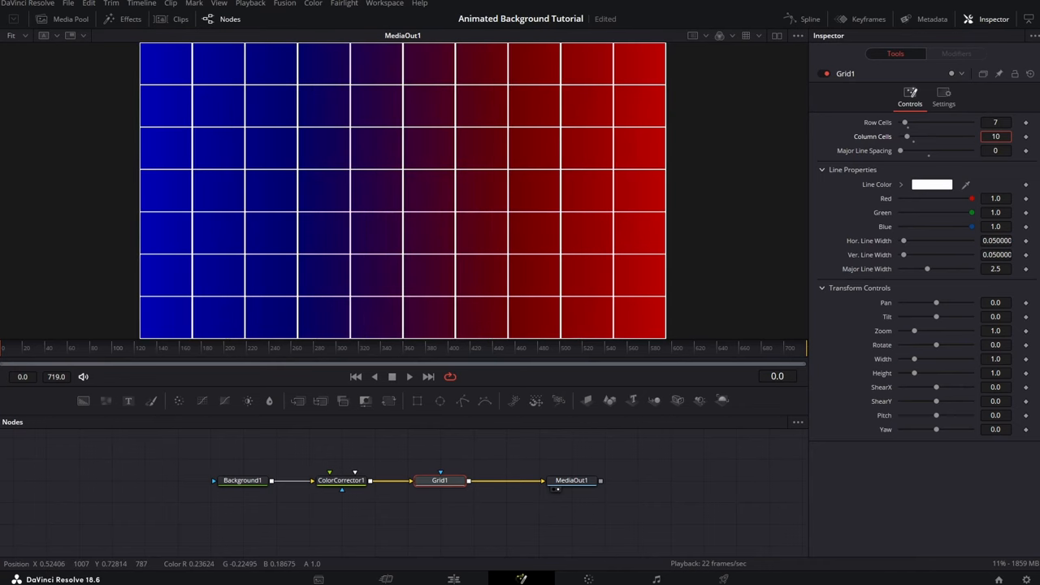
pyautogui.write('11')
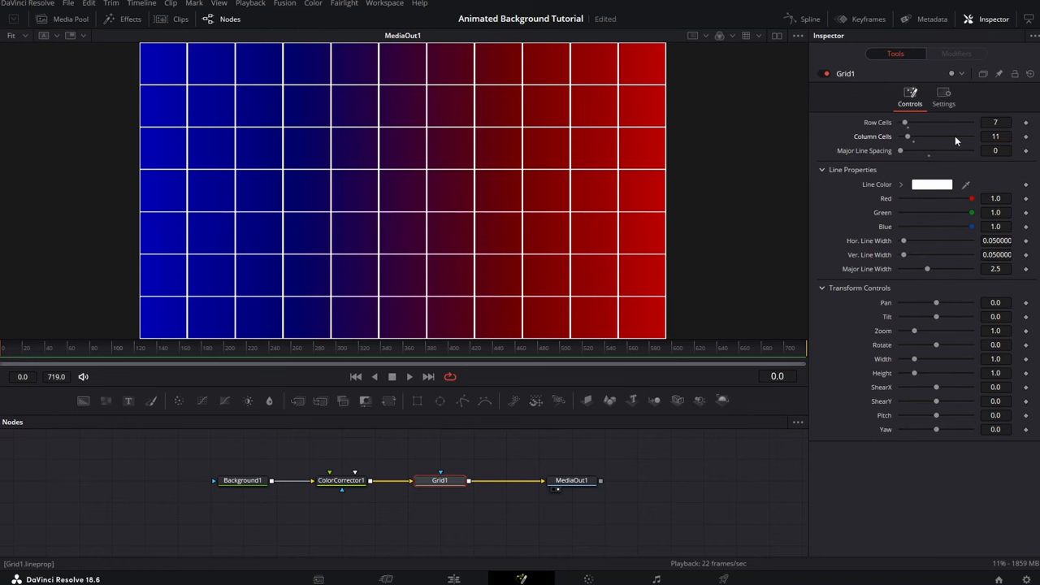
# Step: Lower Grid1's Blend to about 0.25 and leave its Zoom at the original scale
pyautogui.click(943, 93)
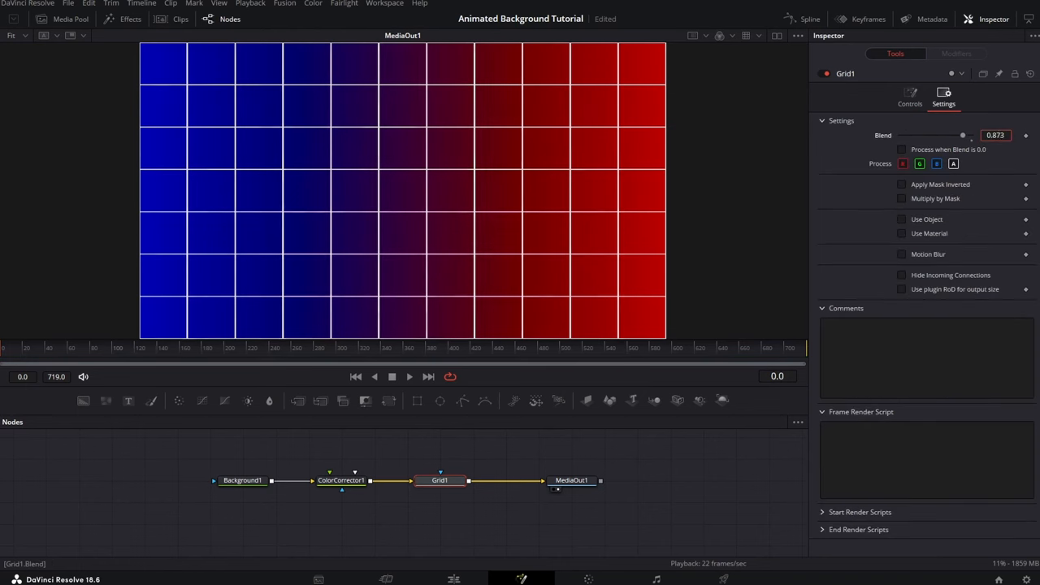
pyautogui.moveTo(962, 135); pyautogui.dragTo(920, 135)
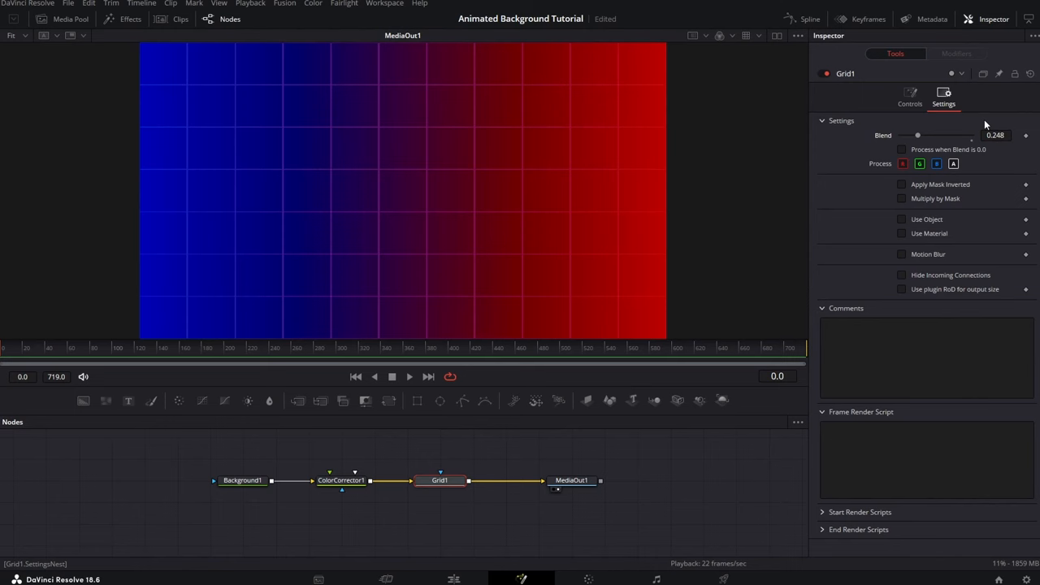
pyautogui.click(910, 96)
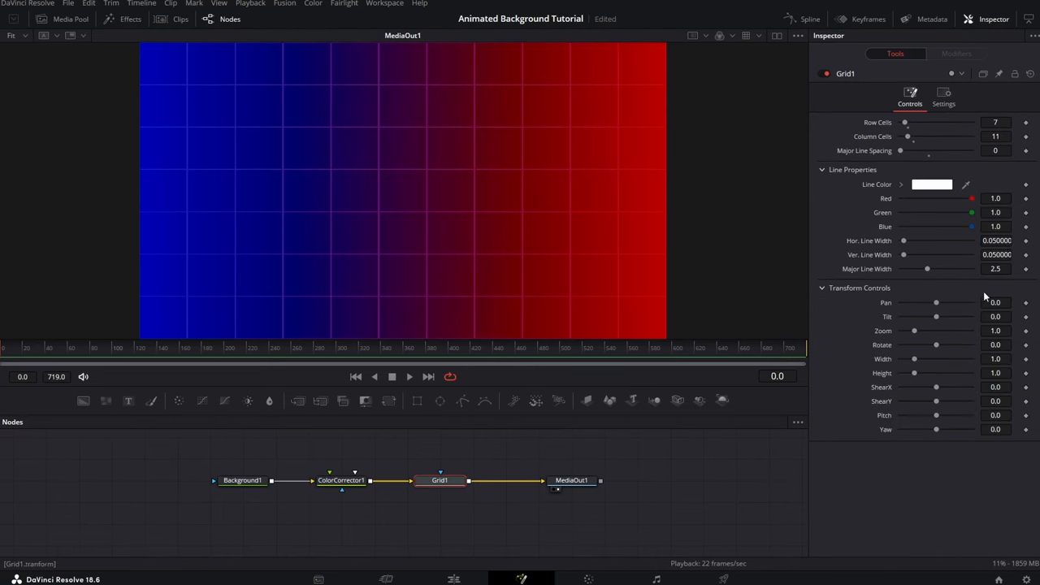
pyautogui.moveTo(913, 332); pyautogui.dragTo(917, 331)
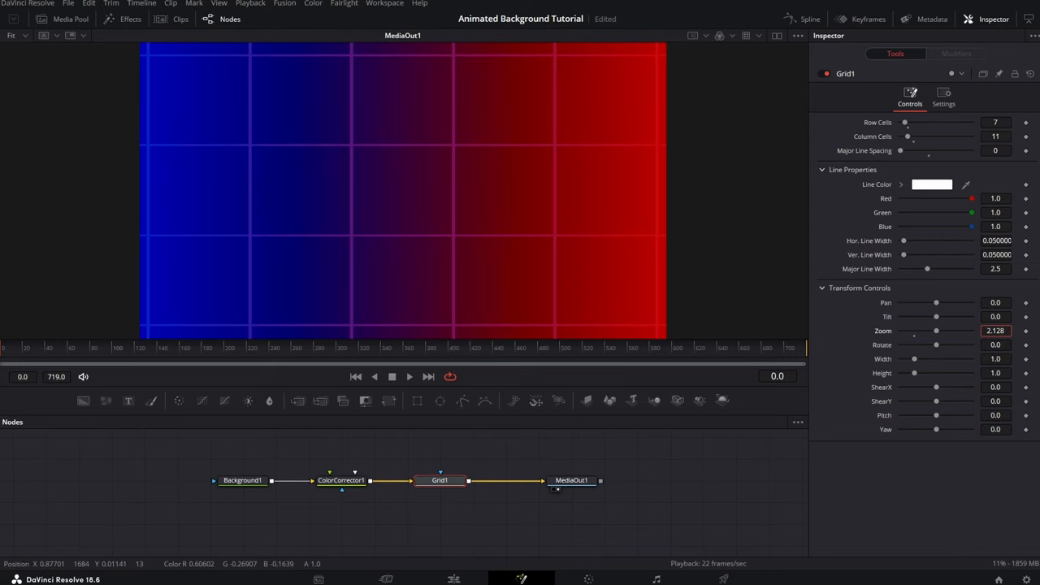
pyautogui.moveTo(936, 332); pyautogui.dragTo(917, 332)
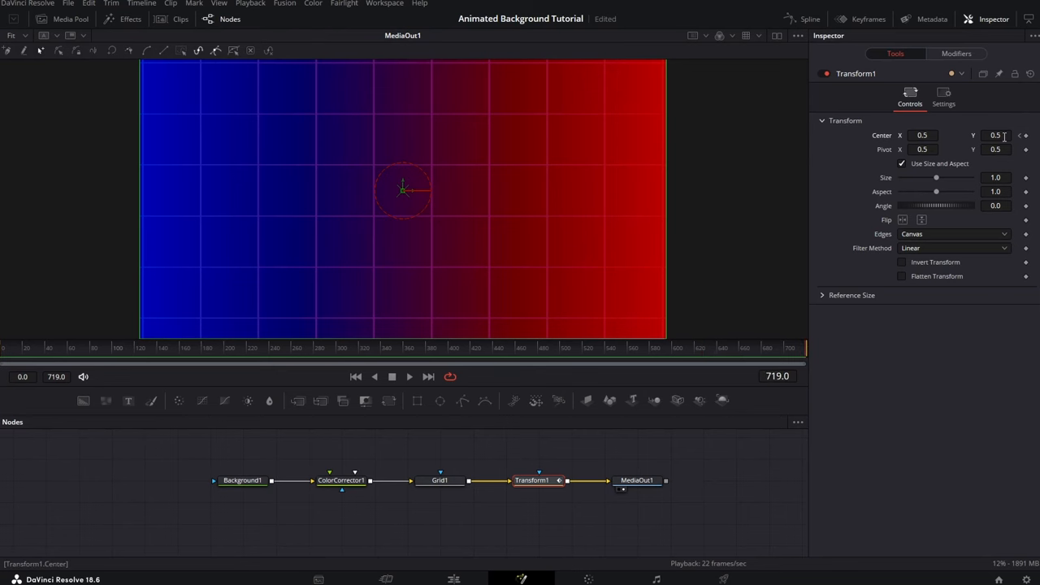
# Step: Keyframe the Transform's Center Y to -0.745 at frame 719 so the picture slides out downward
pyautogui.moveTo(403, 191); pyautogui.dragTo(403, 280)
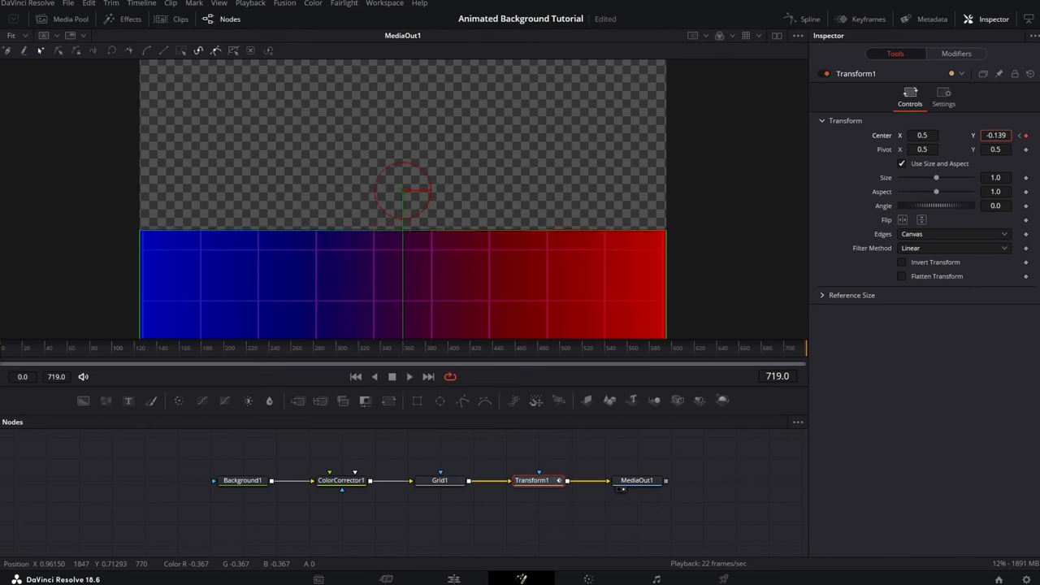
pyautogui.write('-0.745')
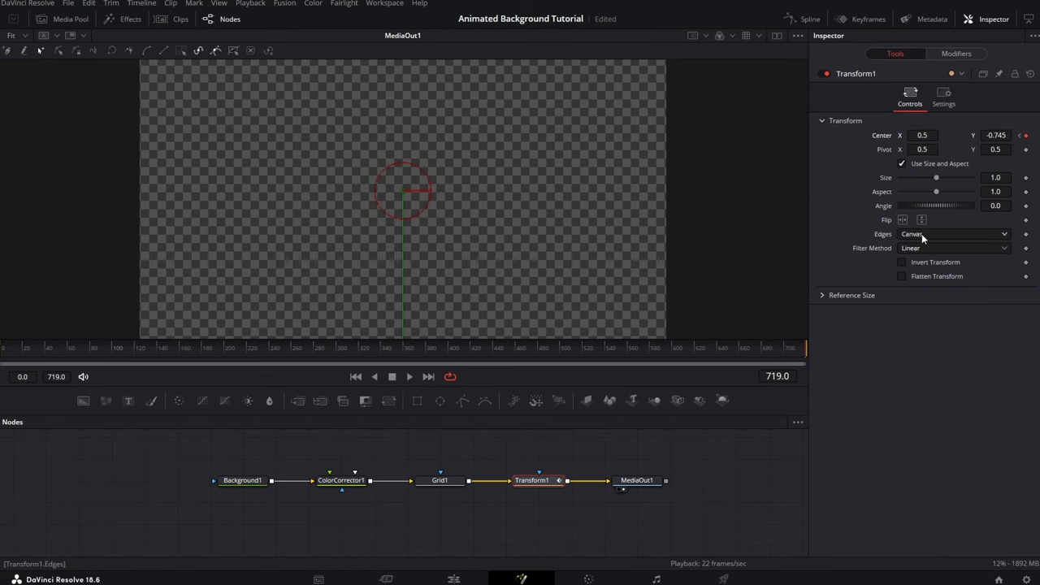
# Step: Set Transform1 Edges to Wrap, preview the scrolling animation, and return to the Edit page
pyautogui.click(956, 234)
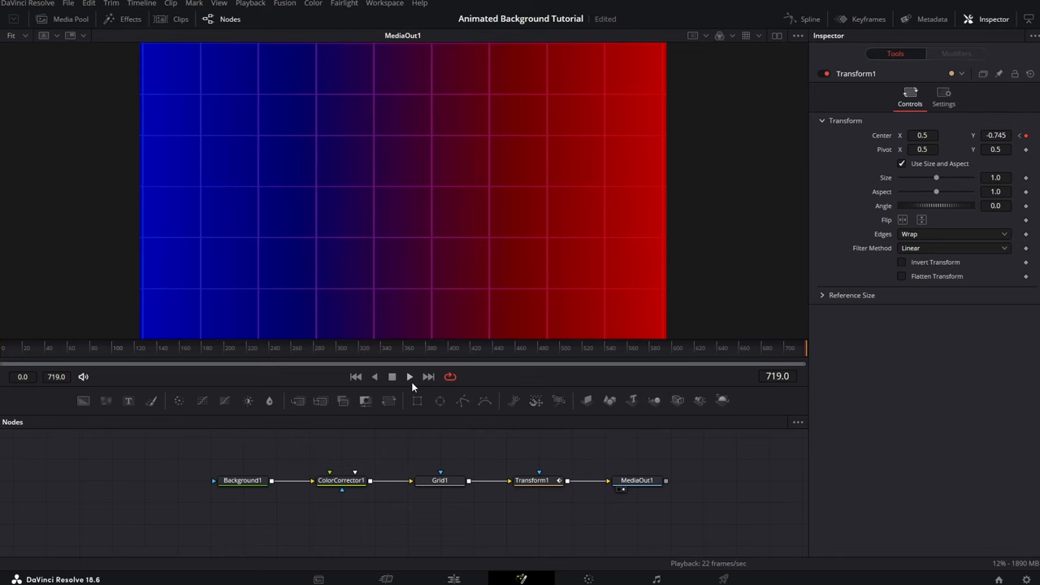
pyautogui.click(409, 377)
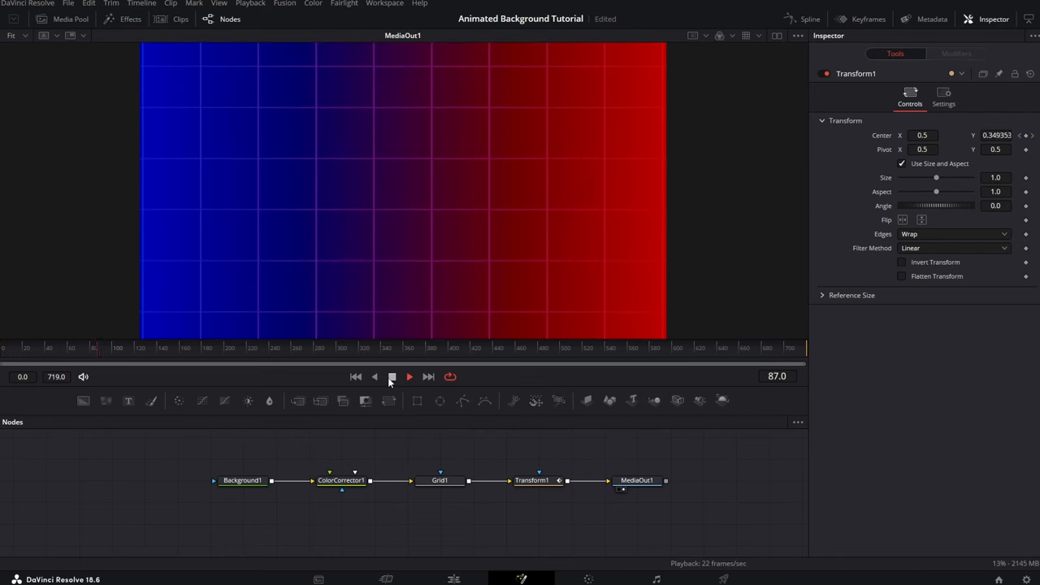
pyautogui.click(454, 579)
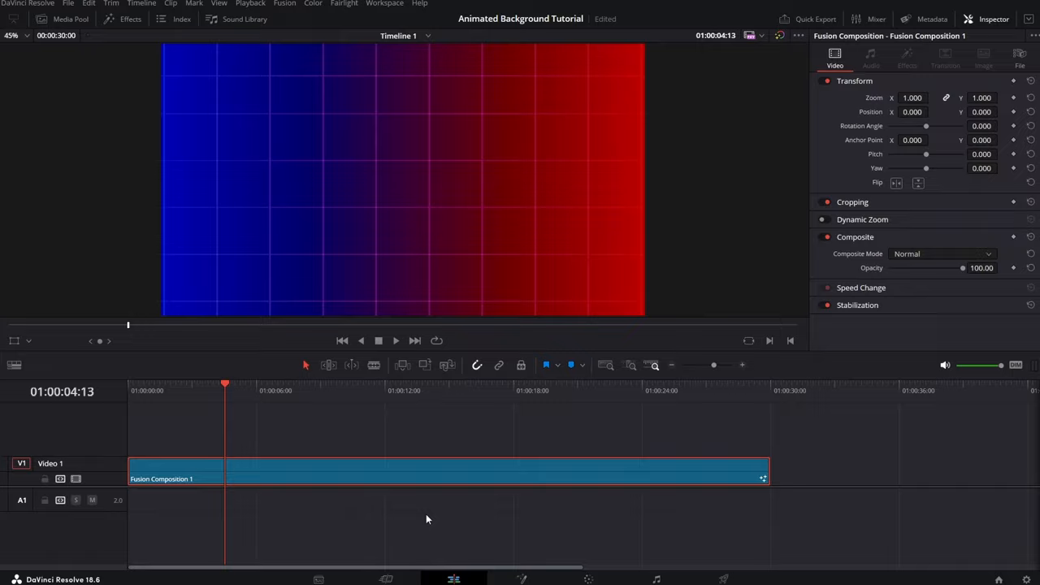